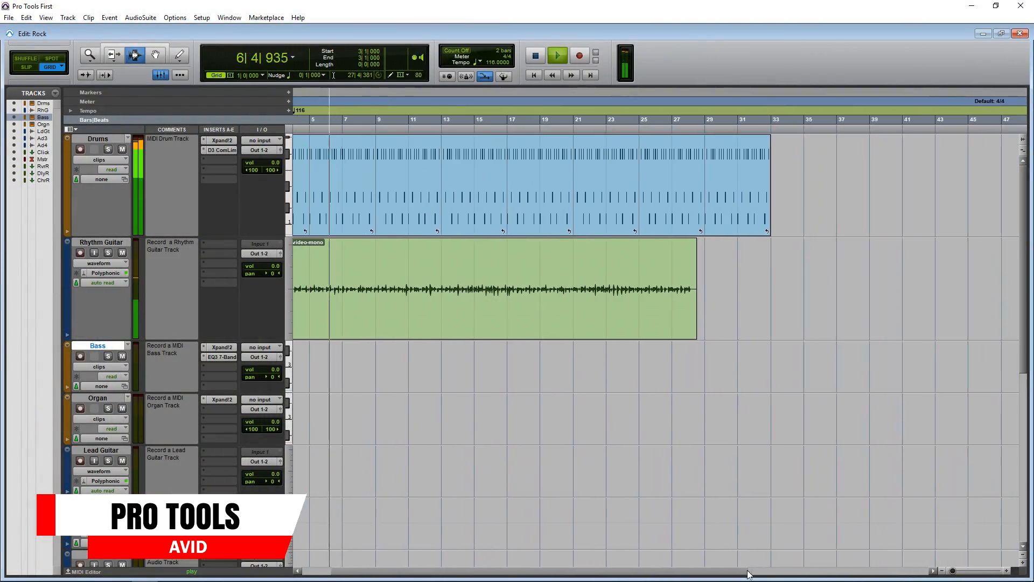
# Show the Rock session's Mix window, then open the Songwriter session's Eleven Lite amp on Lead Guitar.
pyautogui.click(160, 74)
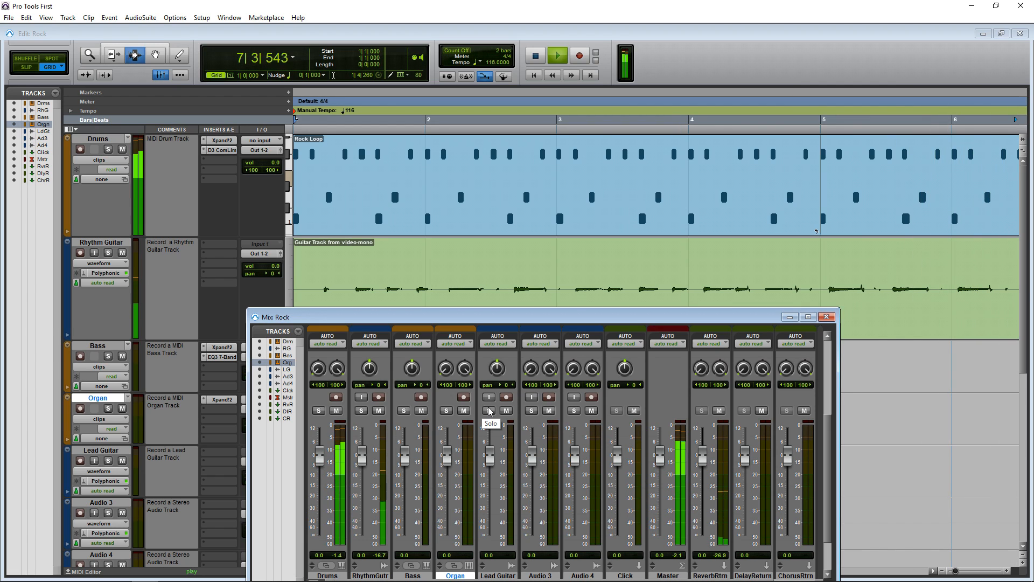
pyautogui.click(534, 56)
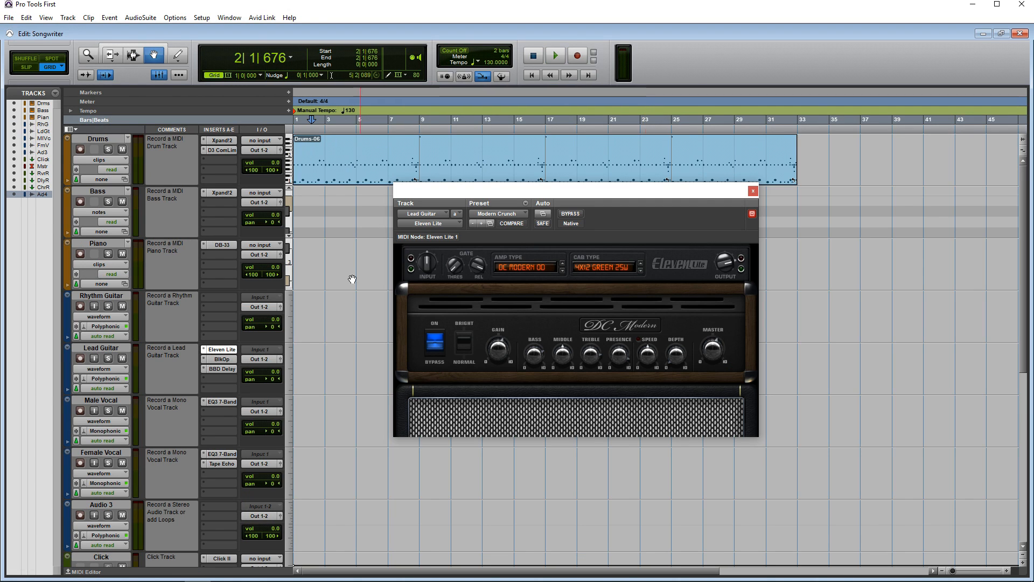
# View the Black Op Distortion plugin on Lead Guitar, then the Xpand2 instrument on Bass.
pyautogui.click(222, 359)
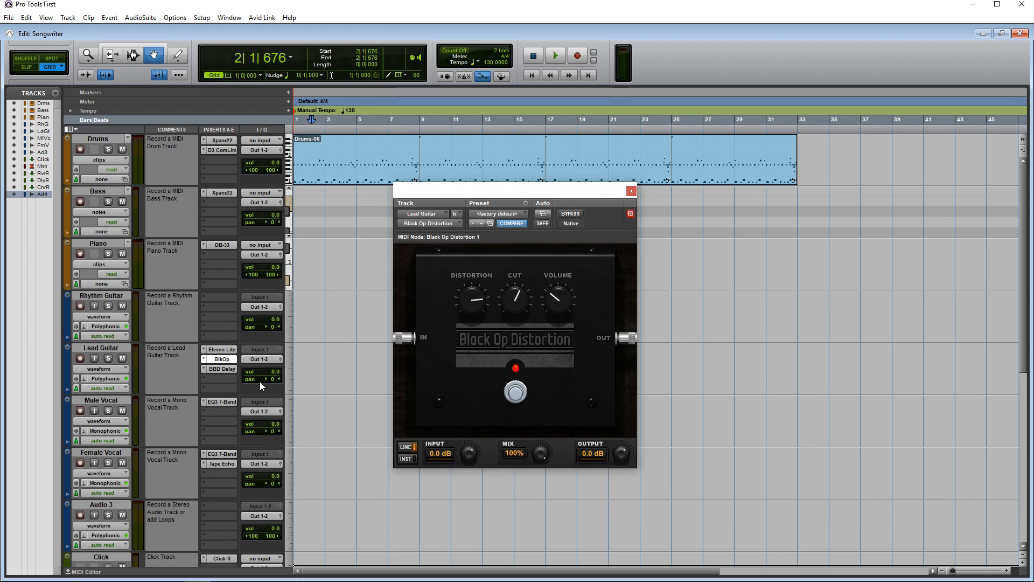
pyautogui.click(222, 368)
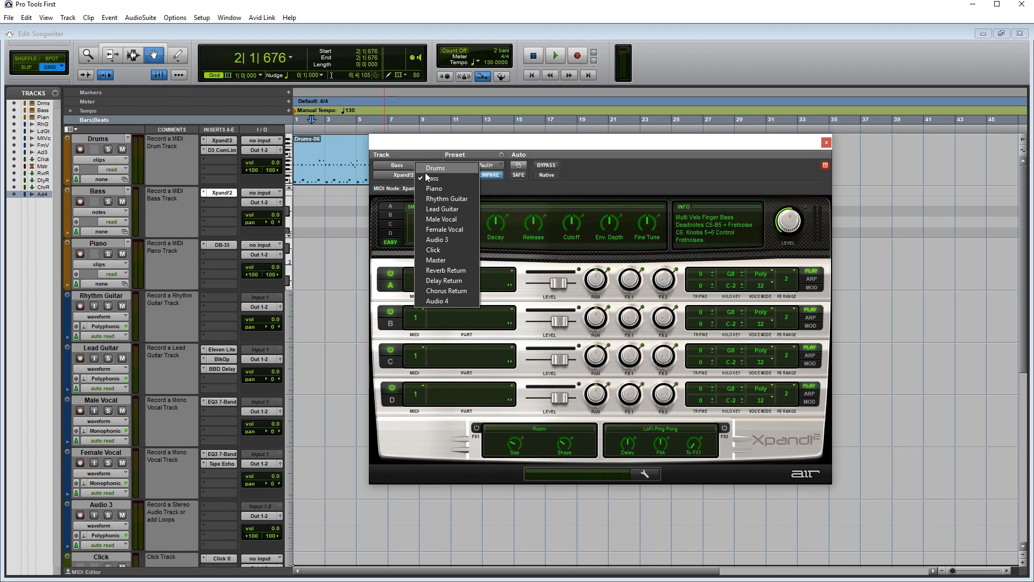
pyautogui.click(435, 178)
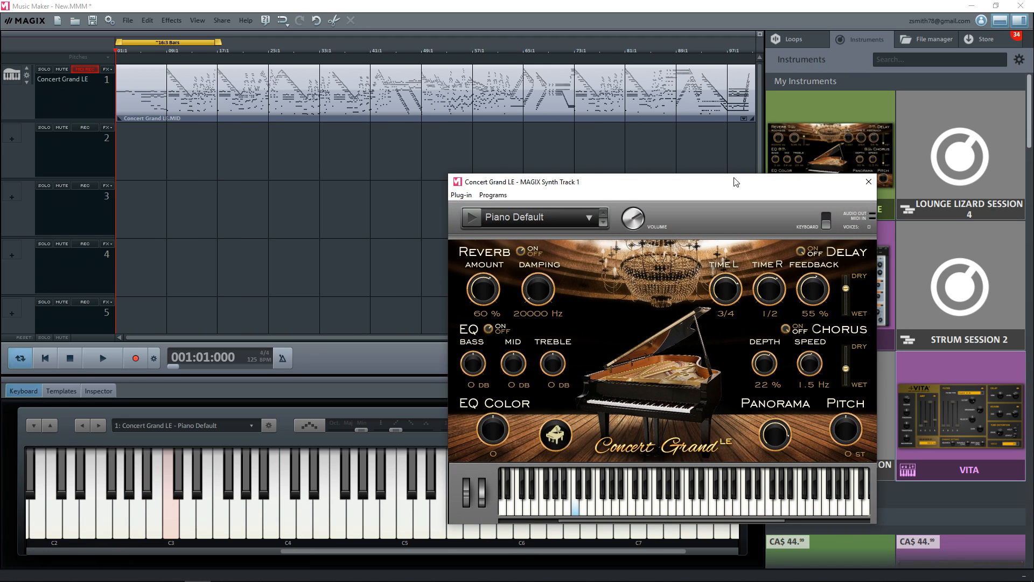
# Close the Concert Grand LE and Revolta 2 instrument windows.
pyautogui.click(868, 182)
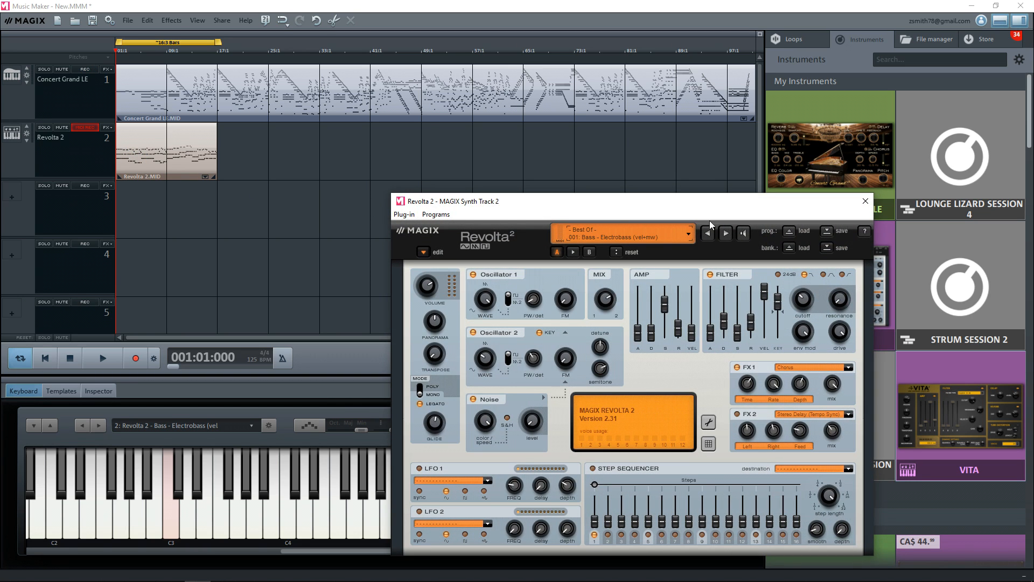
pyautogui.click(864, 201)
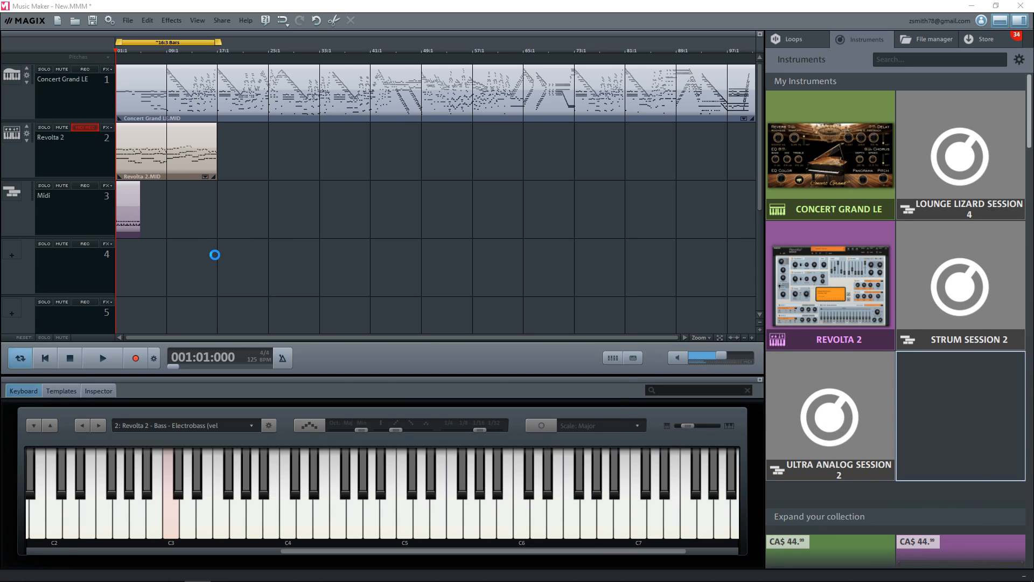
# Place the Kitty Compress A drum loop at bar 1 of track 4, then browse Brass loops.
pyautogui.doubleClick(167, 150)
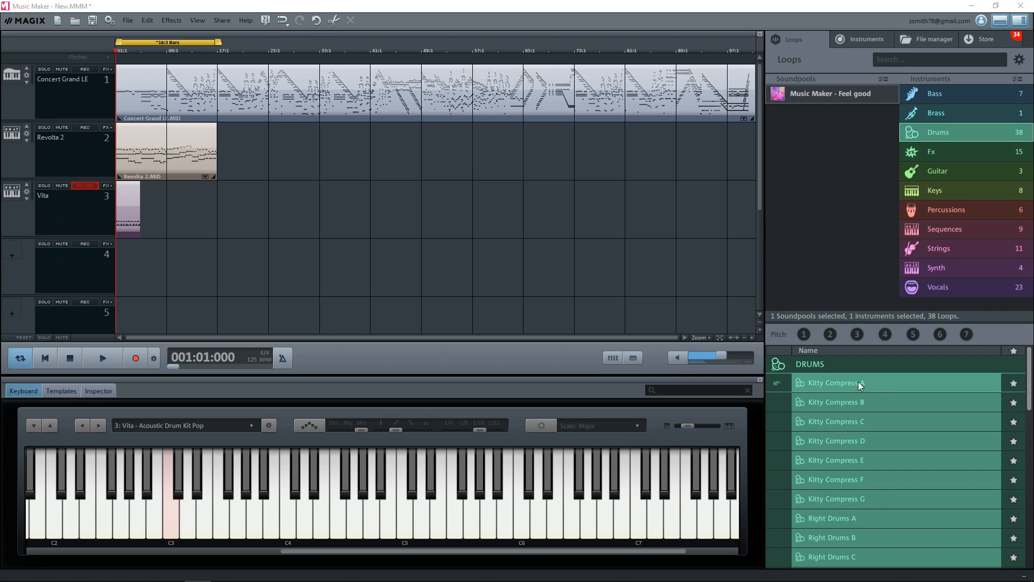
pyautogui.moveTo(831, 383); pyautogui.dragTo(128, 267)
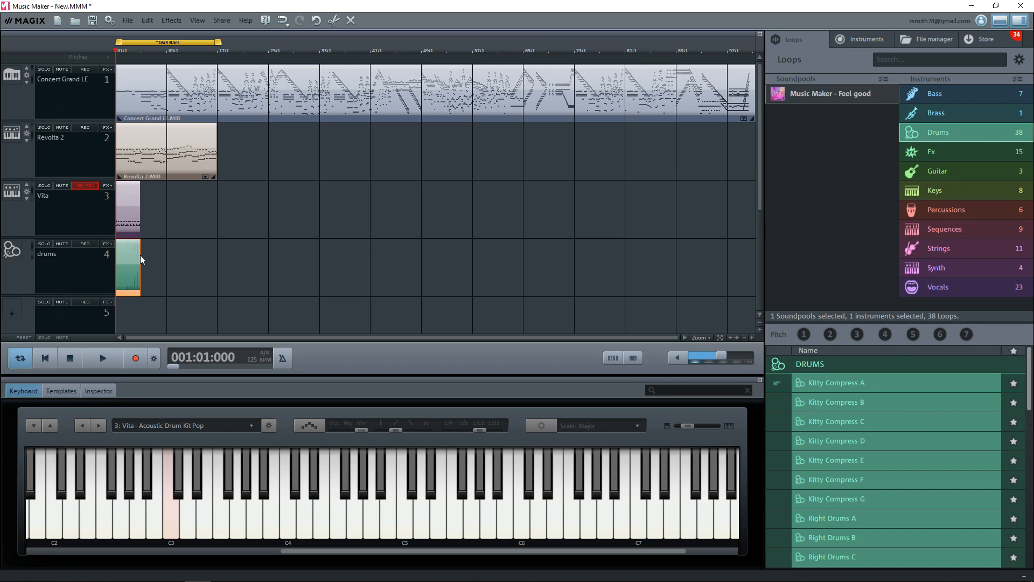
pyautogui.moveTo(821, 408)
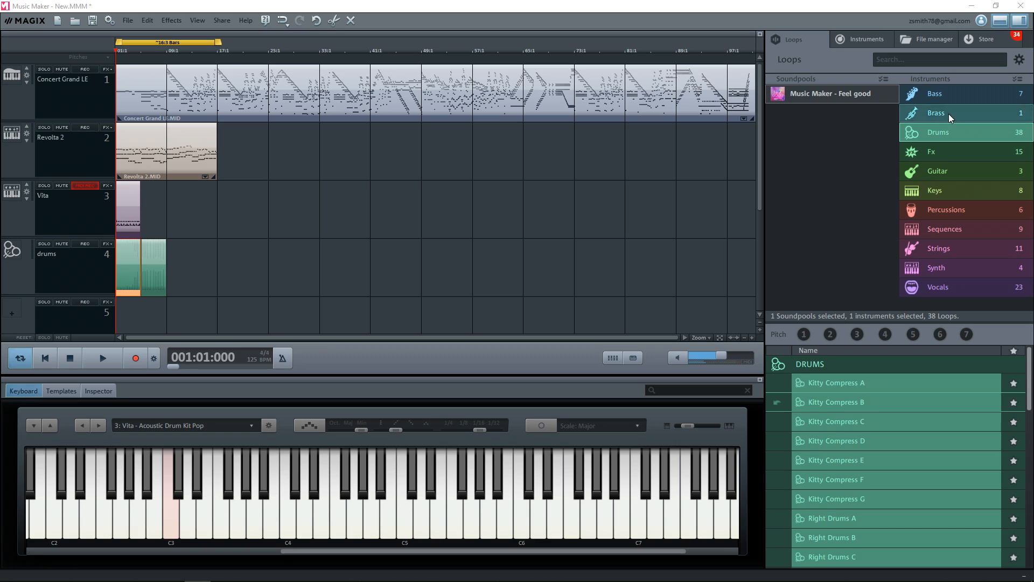
pyautogui.click(935, 93)
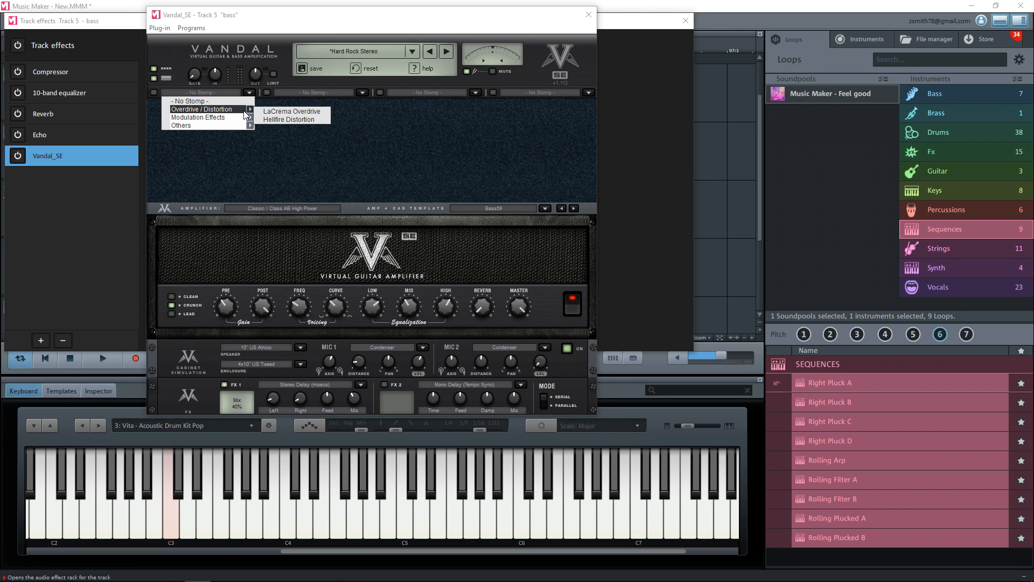
# Load LaCrema Overdrive into Vandal SE's first stomp slot and add a modulation effect to the second.
pyautogui.click(291, 111)
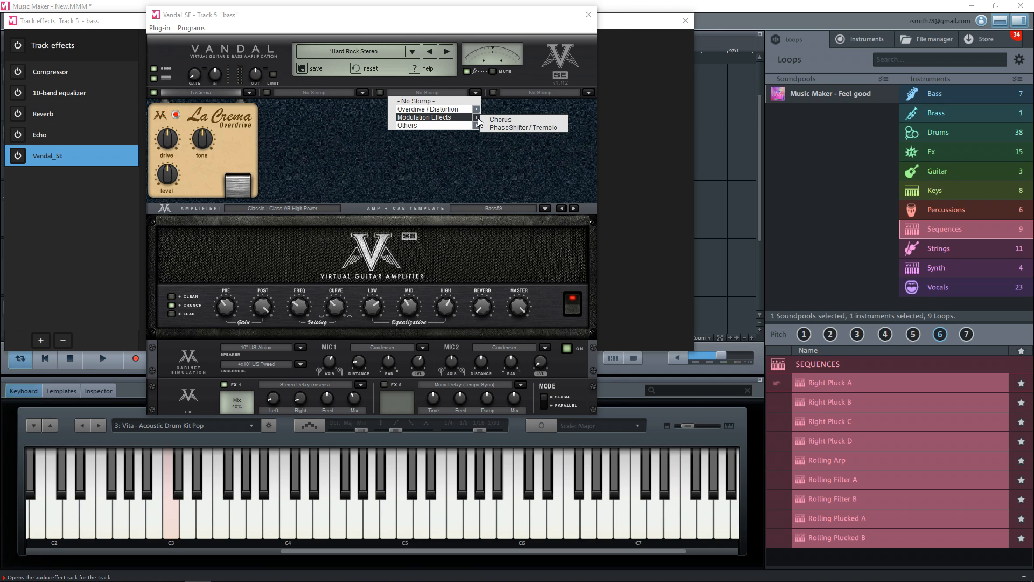
pyautogui.click(500, 120)
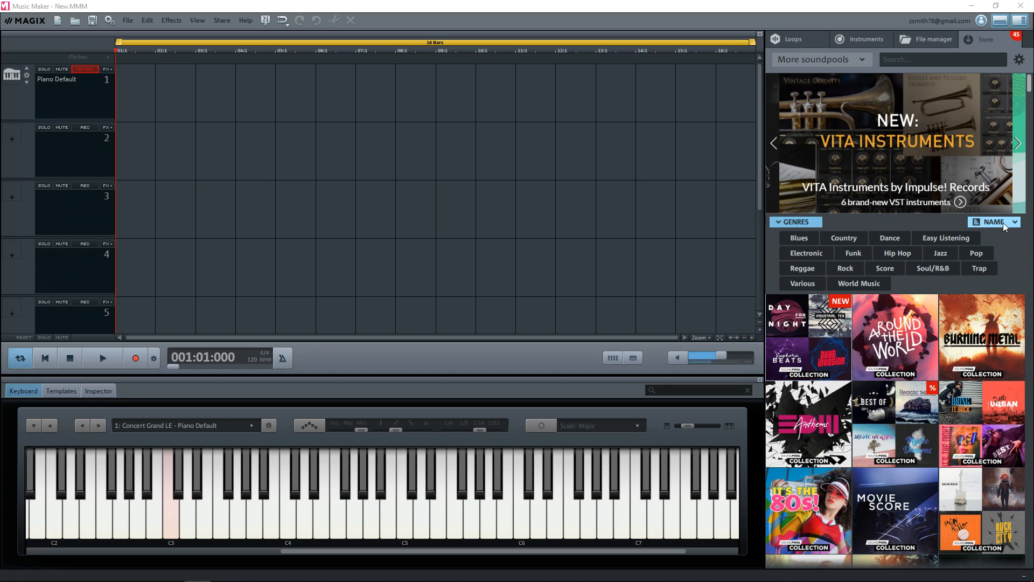
# Sort the store's soundpools by ascending price.
pyautogui.click(994, 221)
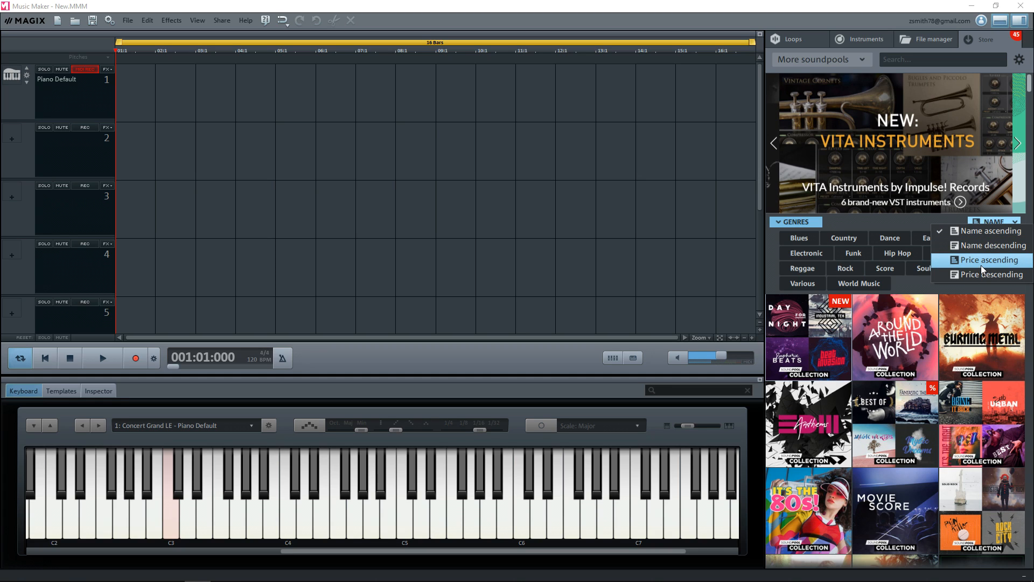
pyautogui.click(987, 259)
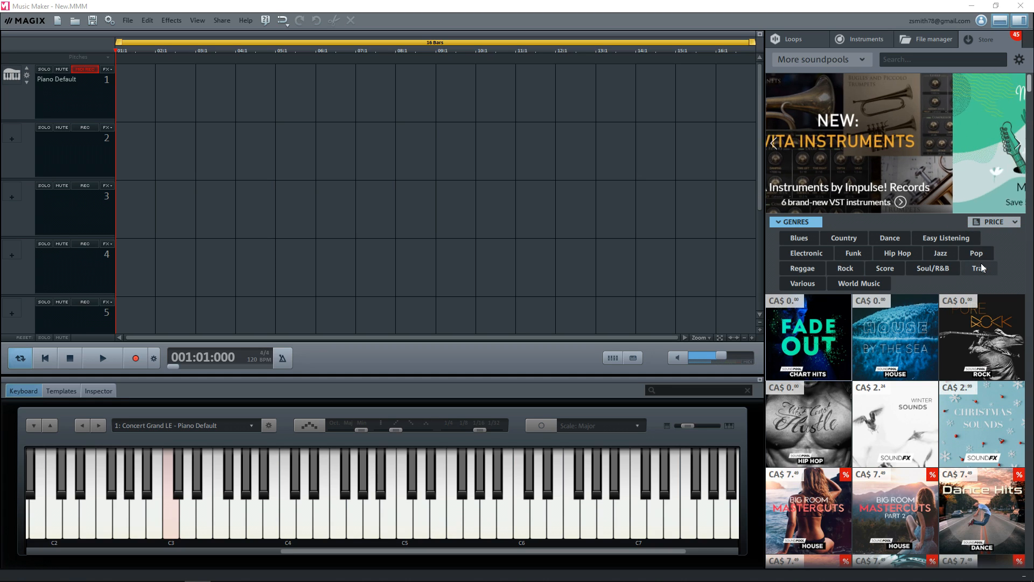